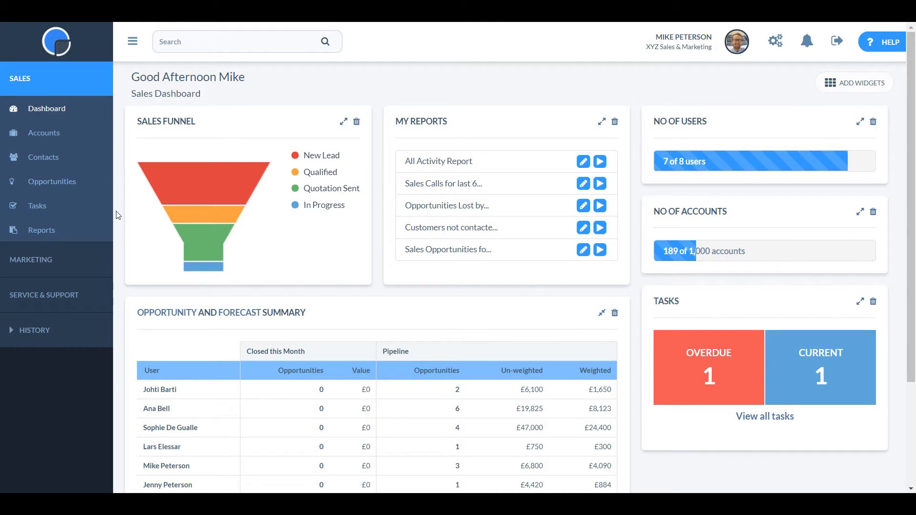
mouse_move(41, 230)
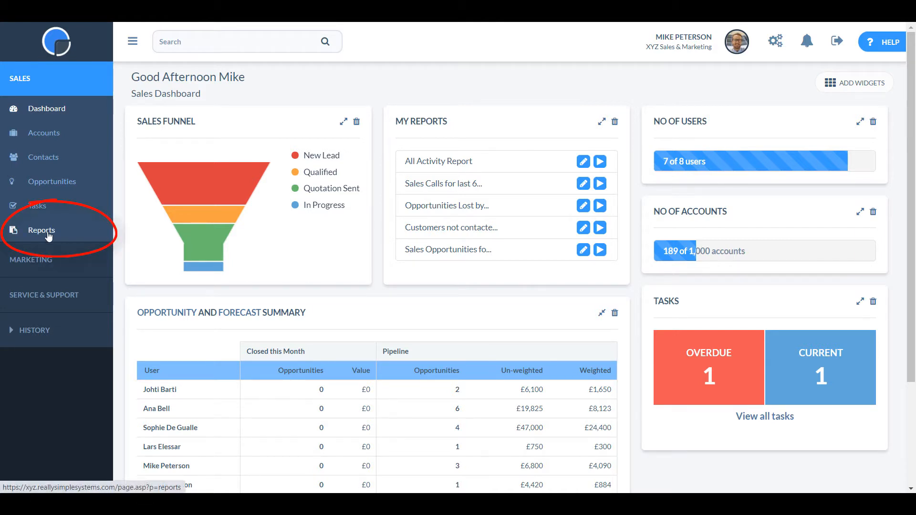
Go to the Reports page listing the saved reports
click(41, 230)
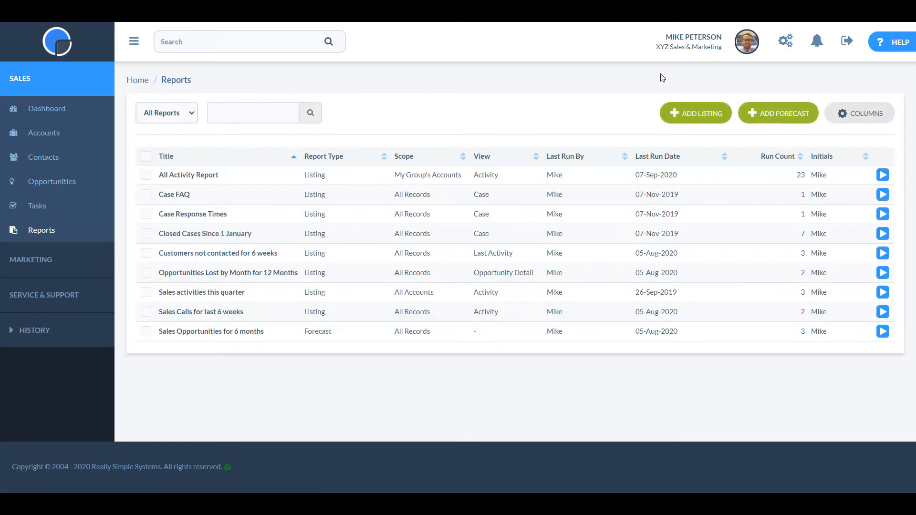
Start a new listing report titled 'London Contacts'
click(695, 112)
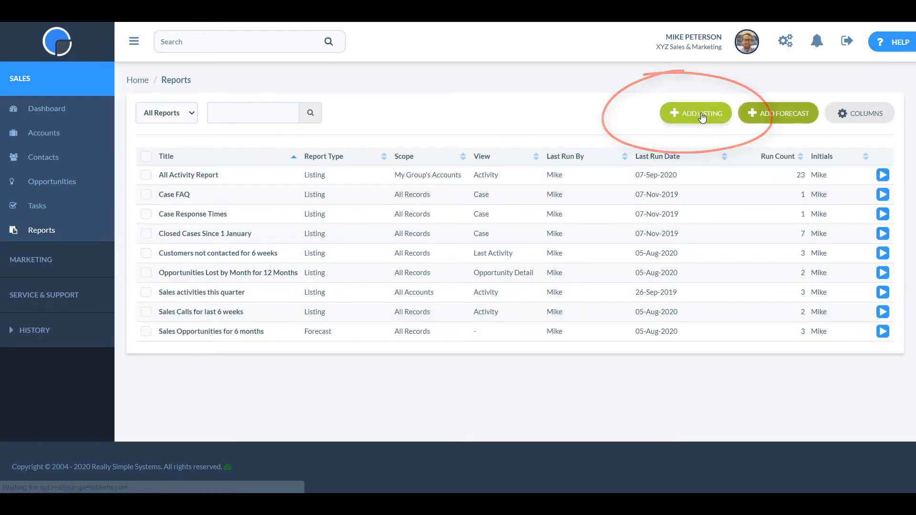
click(696, 113)
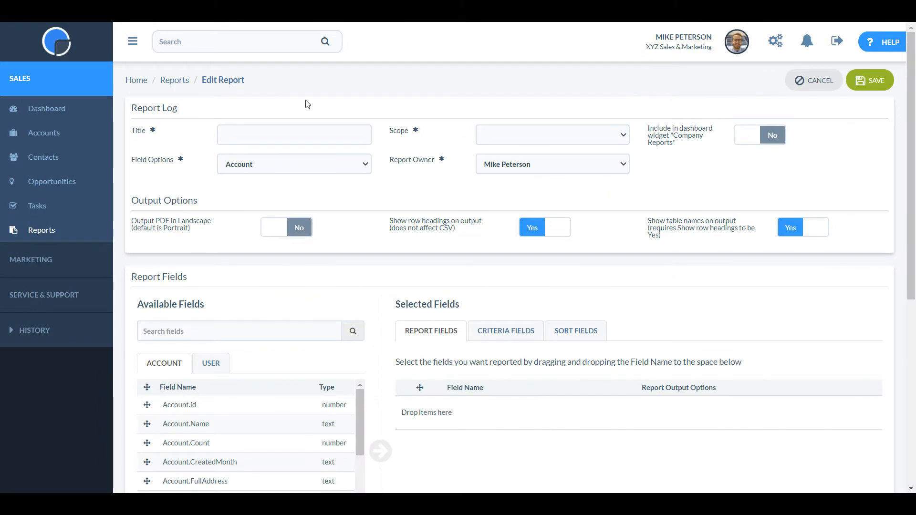
click(294, 135)
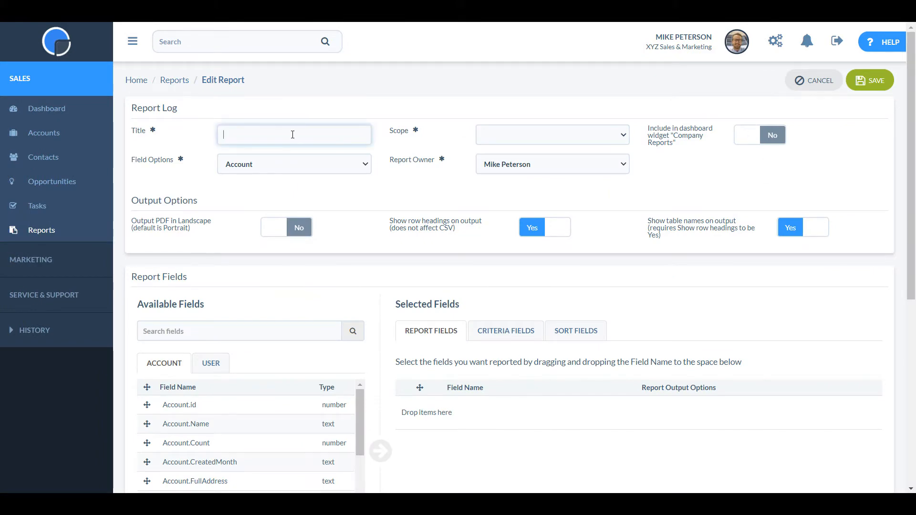
text(London Contacts)
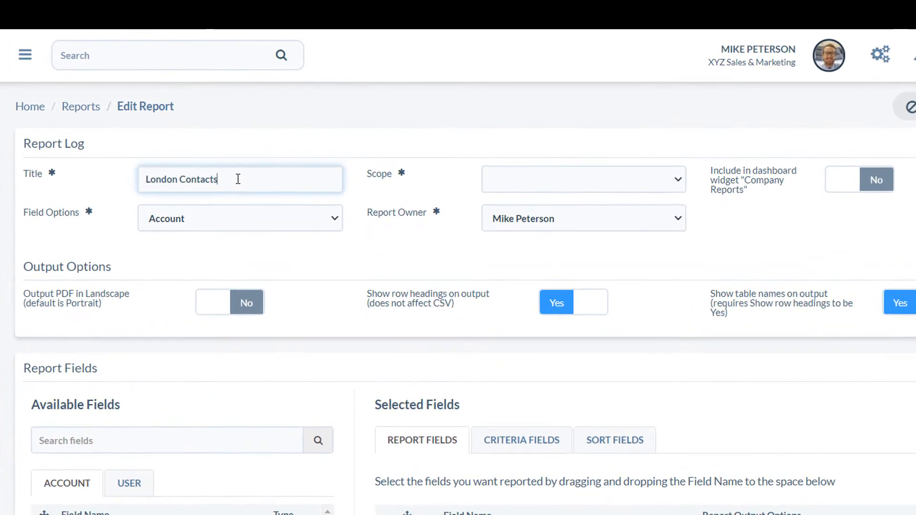
Base the report on Contact fields with an All Records scope
click(239, 218)
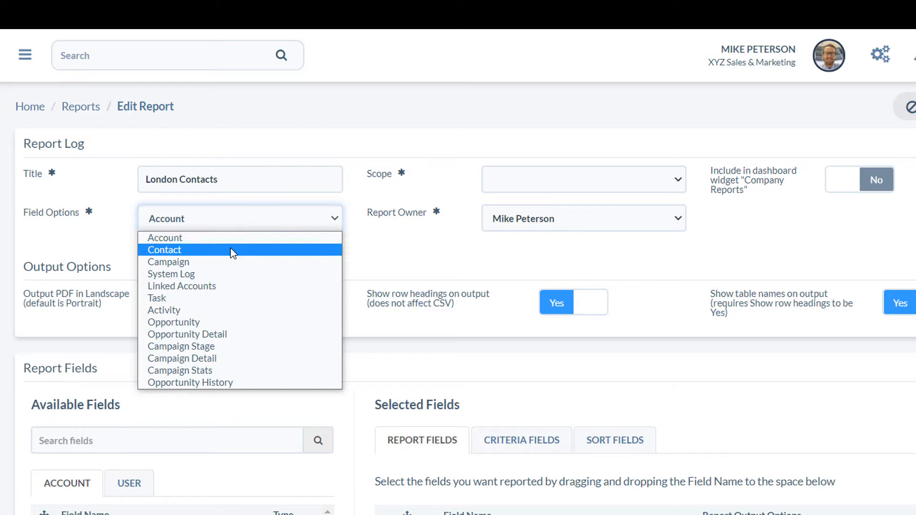
click(164, 249)
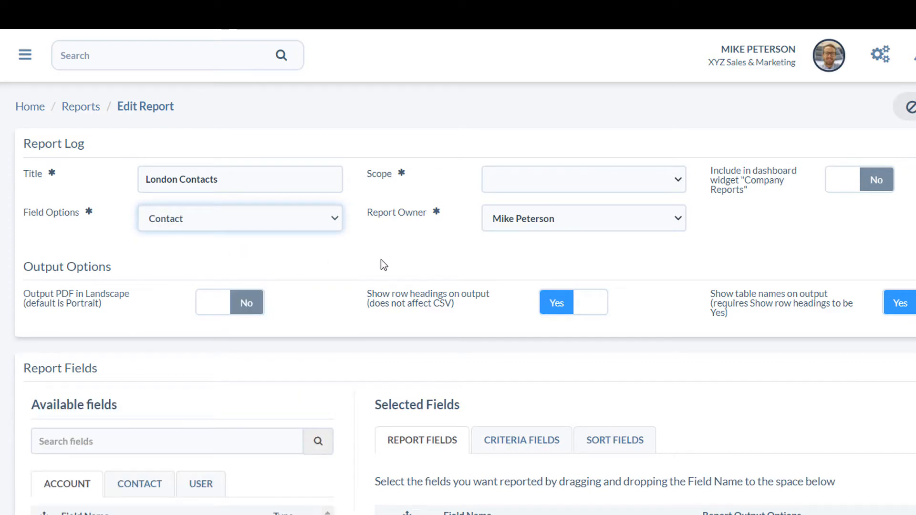
click(582, 180)
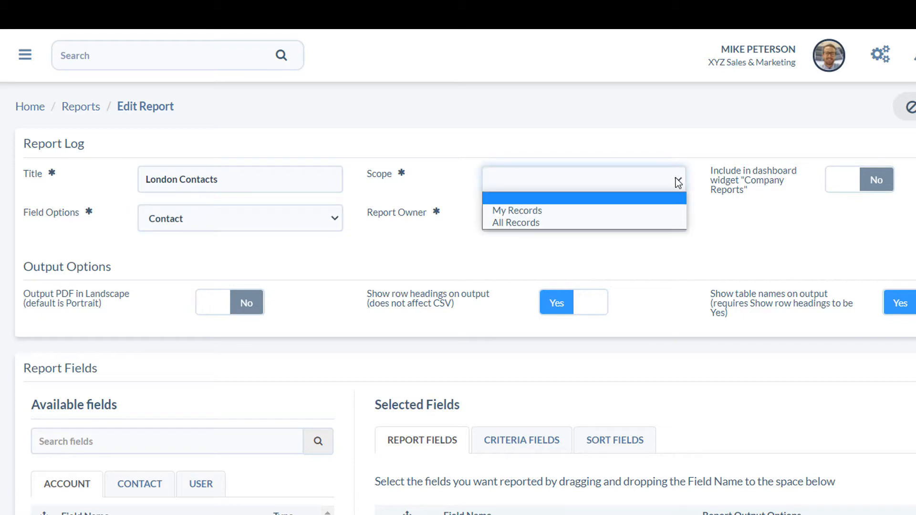
click(516, 222)
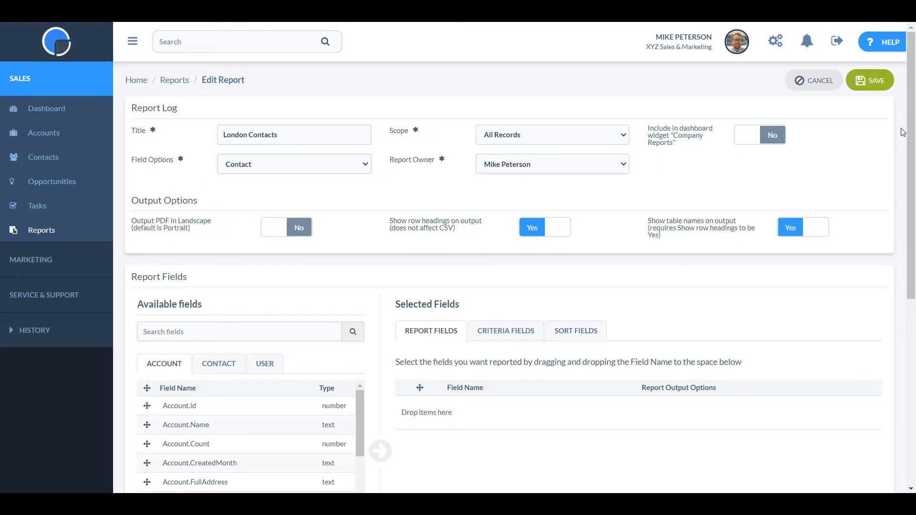
Add account name, postcode and website to the report fields
scroll(down, 3)
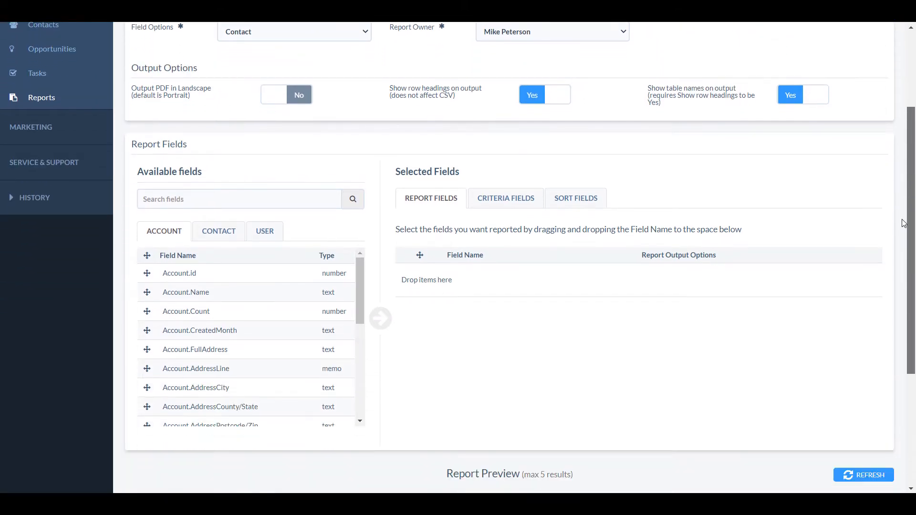
scroll(down, 3)
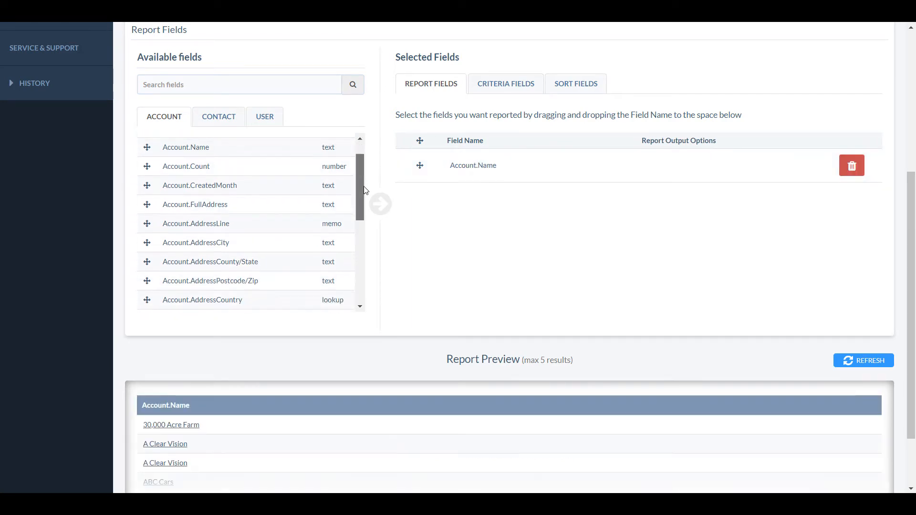
drag(210, 280, 501, 194)
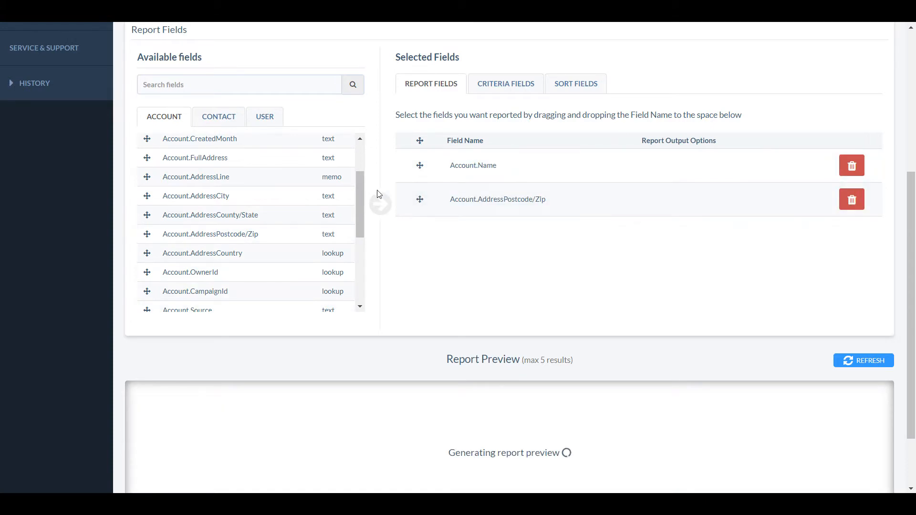
scroll(down, 3)
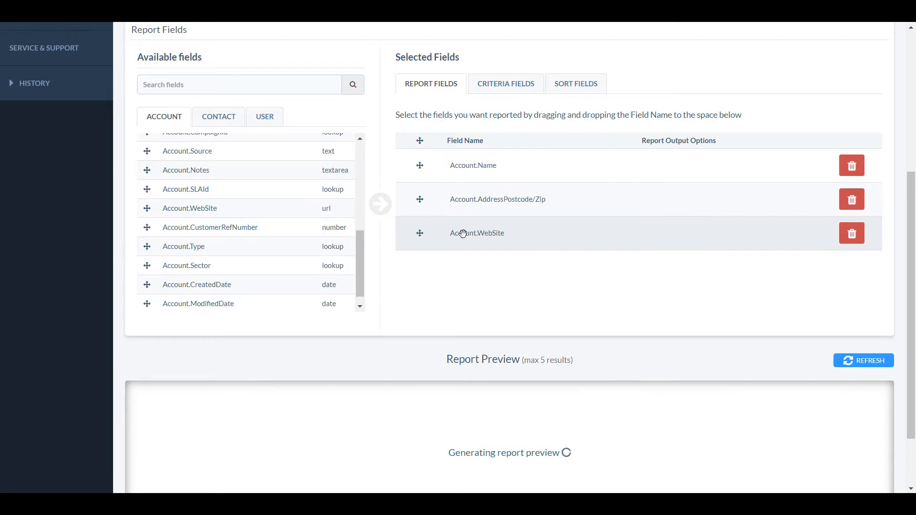
Add contact full name and email to the report fields
click(219, 117)
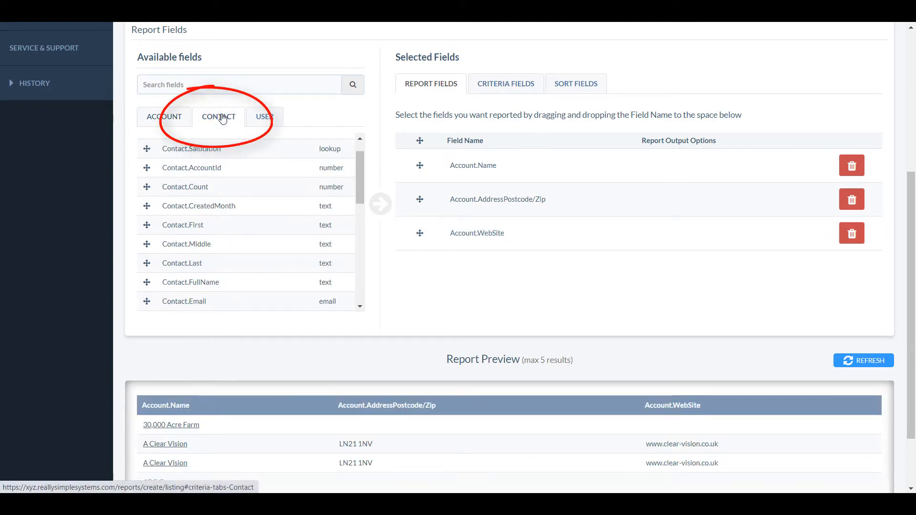
scroll(down, 3)
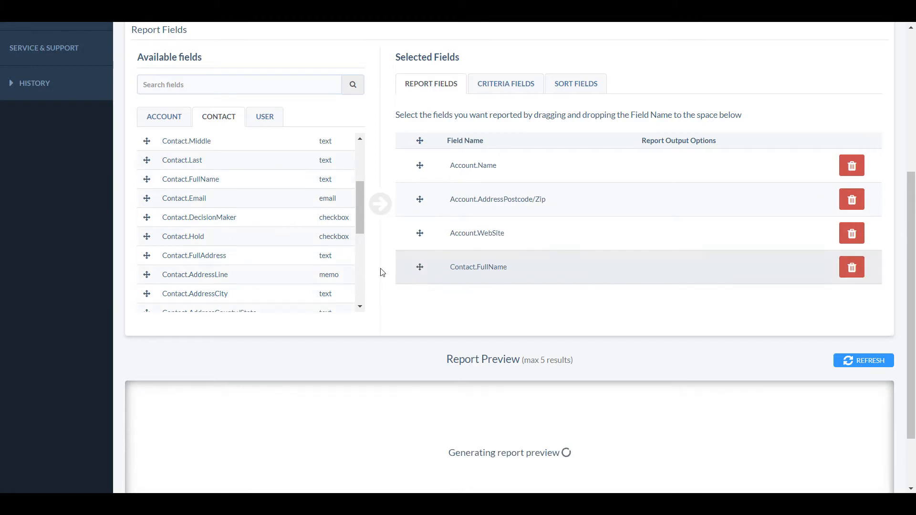
drag(183, 199, 524, 301)
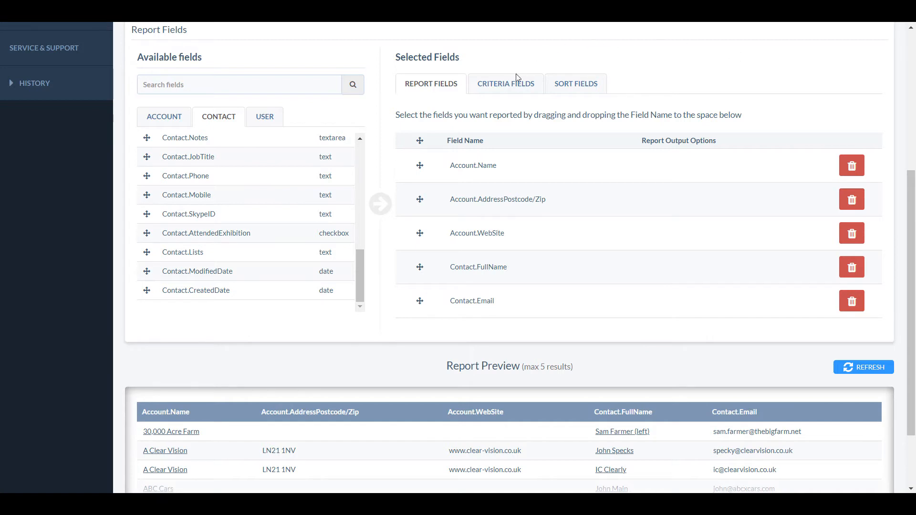
click(506, 83)
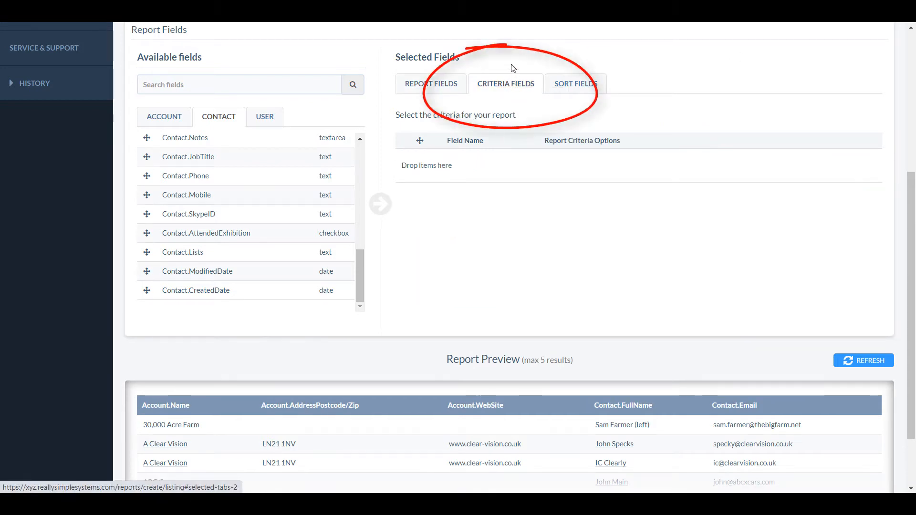
Add a criterion that Account.AddressCity equals London
click(164, 117)
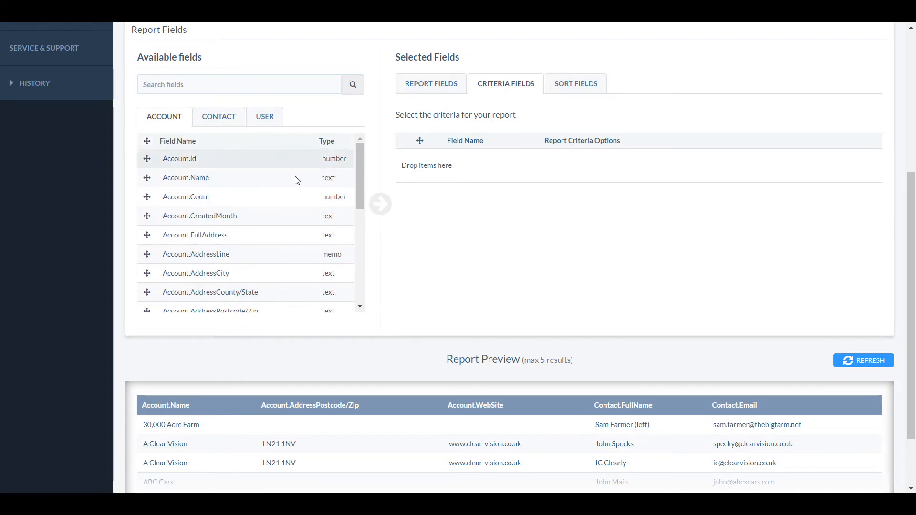
drag(196, 273, 427, 165)
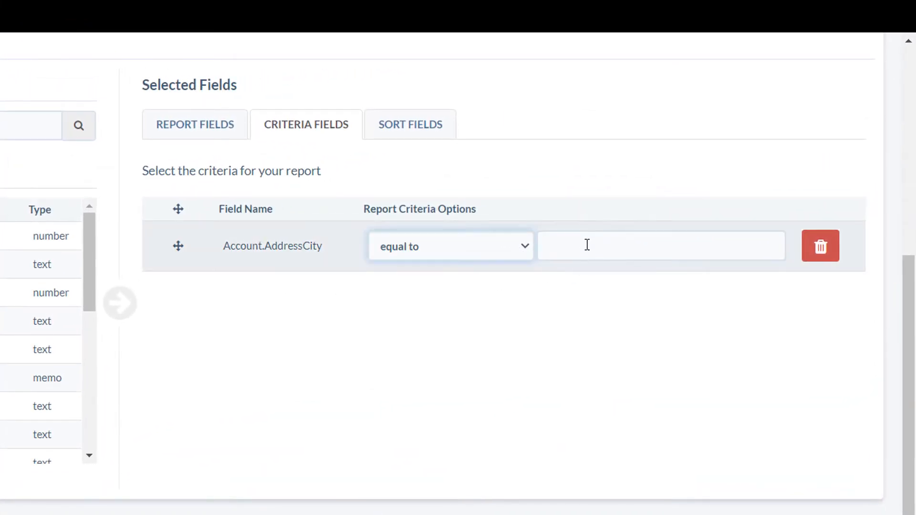
text(London)
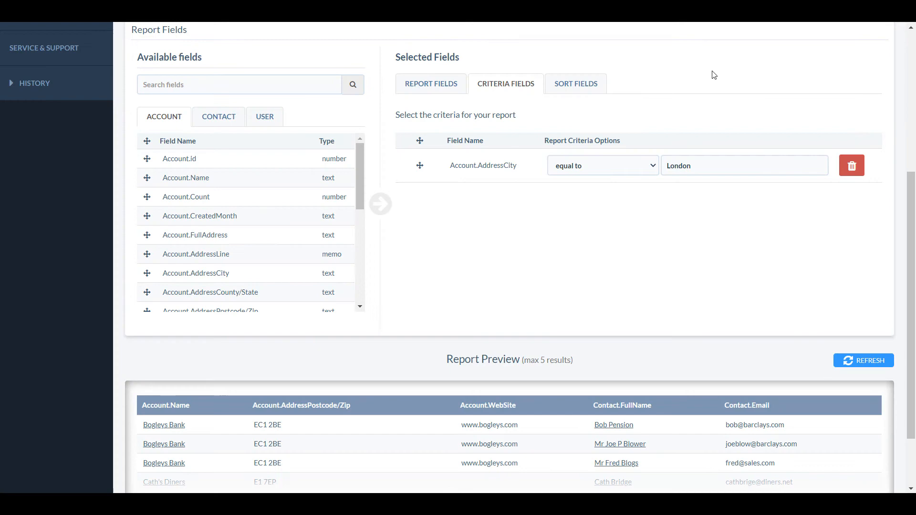
click(574, 83)
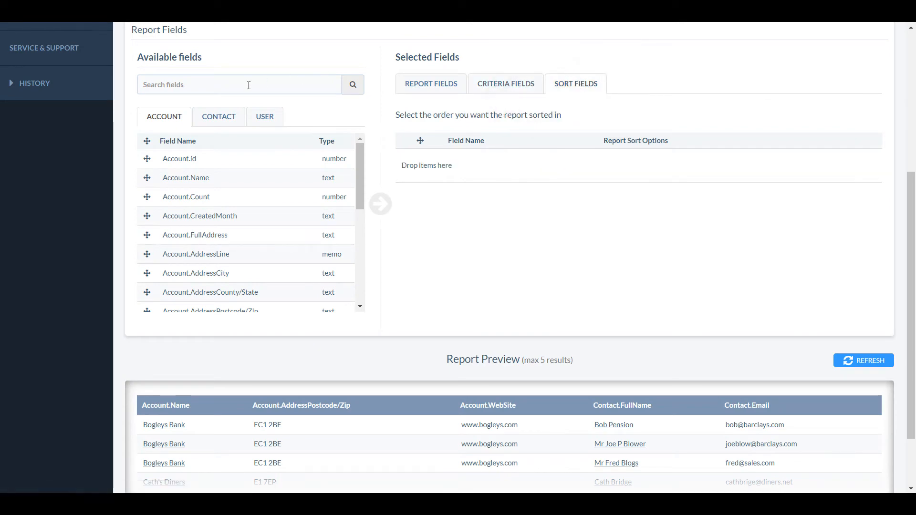
Add Account.Name as an ascending sort field
drag(186, 178, 478, 180)
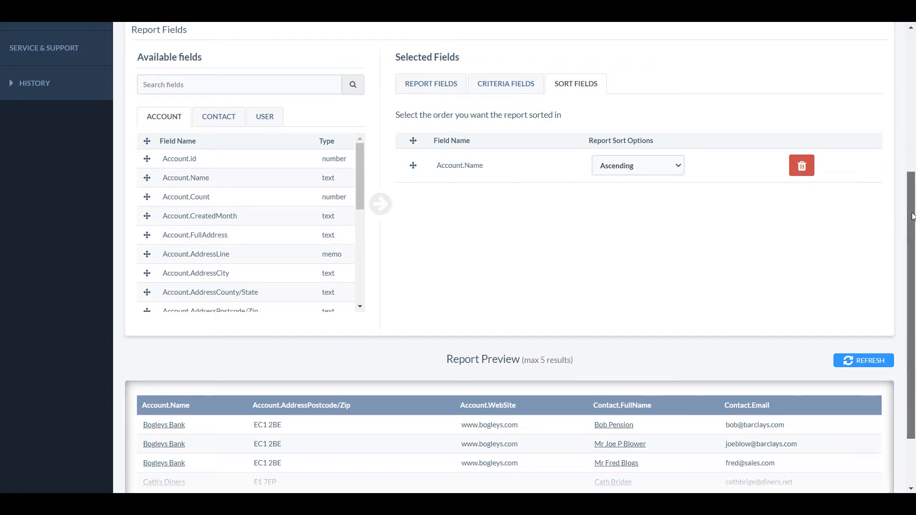
scroll(down, 3)
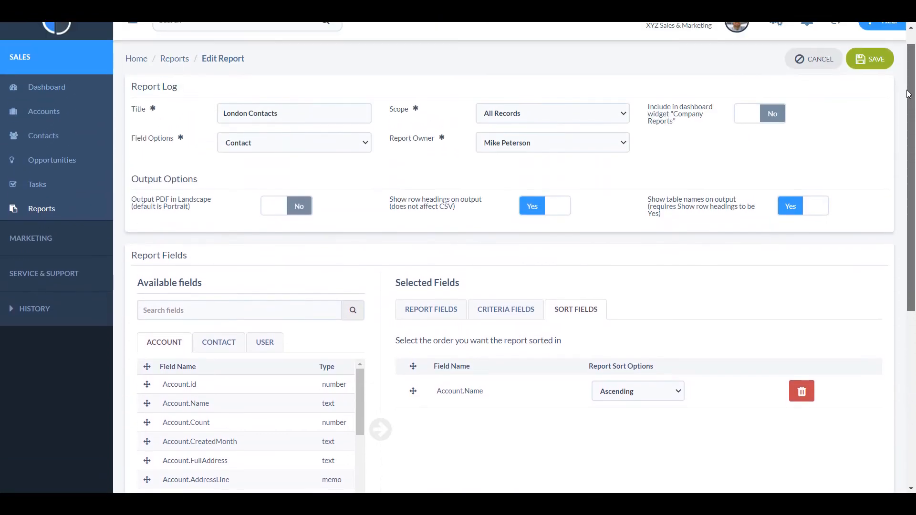
Save the London Contacts report and run it with Screen output
click(870, 58)
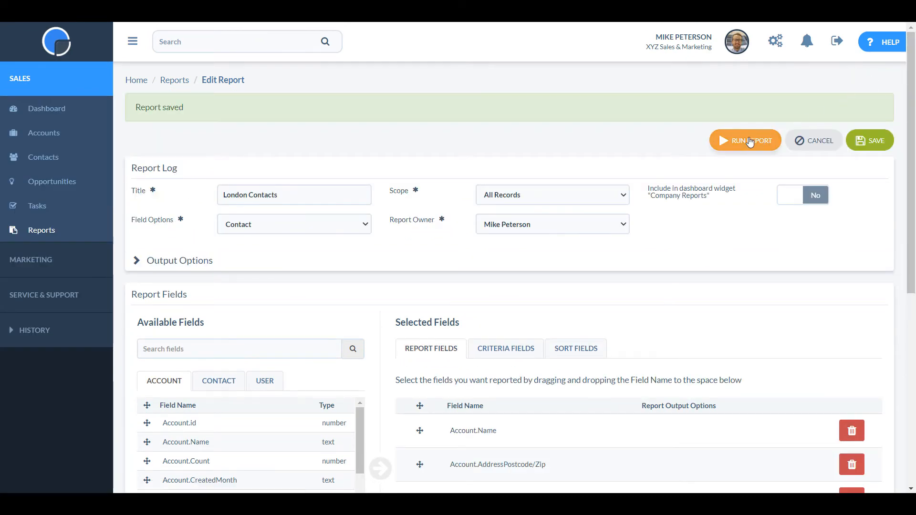
click(746, 140)
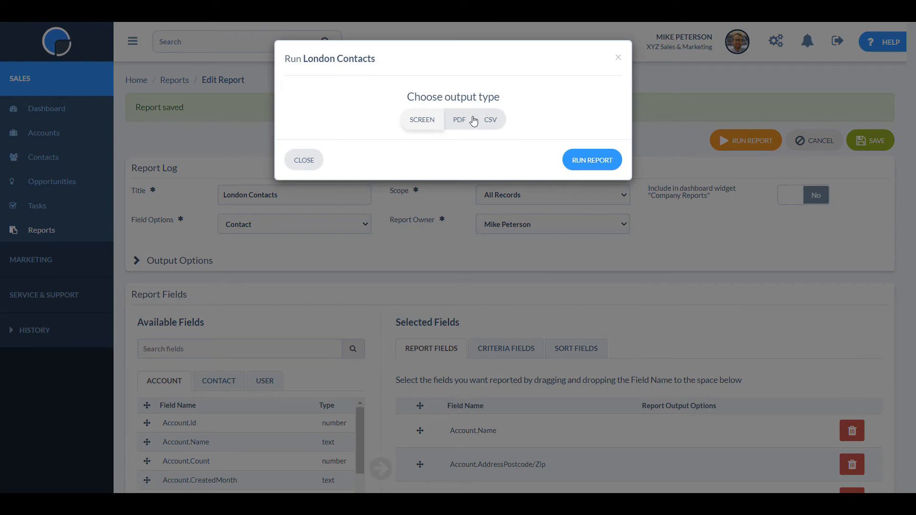
click(422, 121)
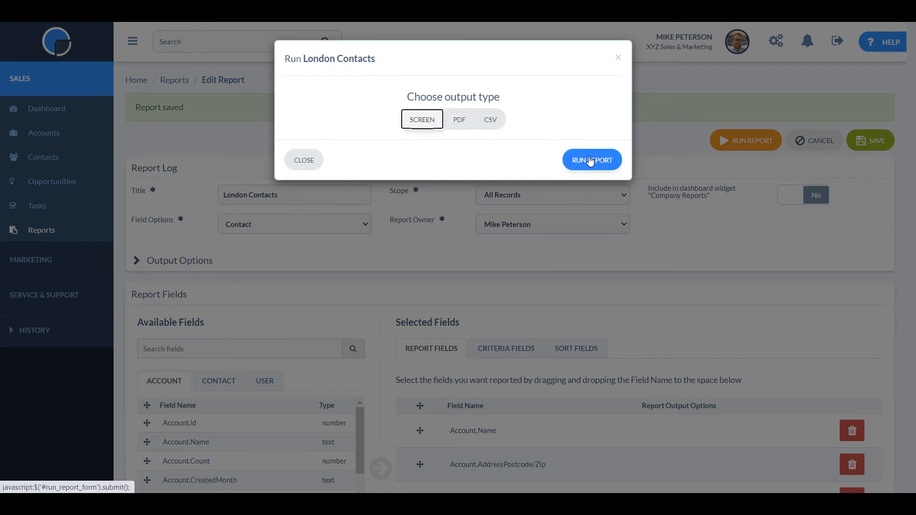
click(592, 160)
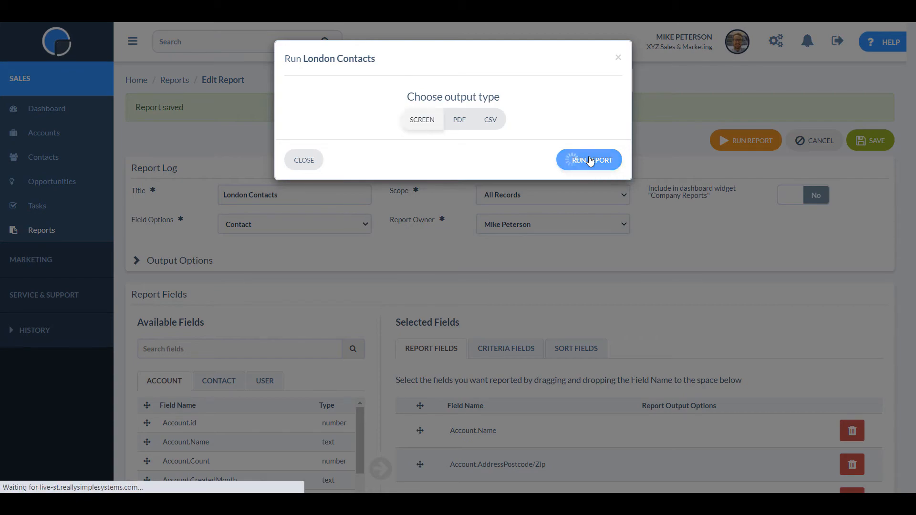
click(589, 159)
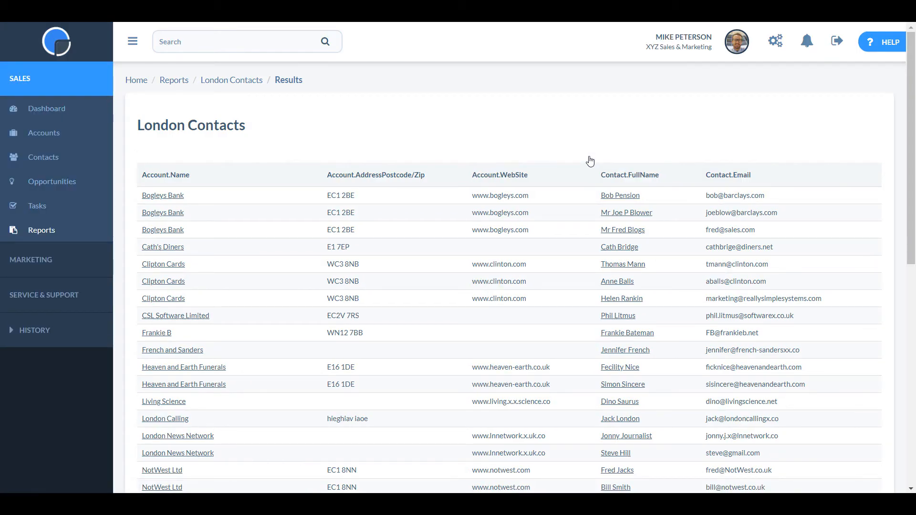
mouse_move(162, 195)
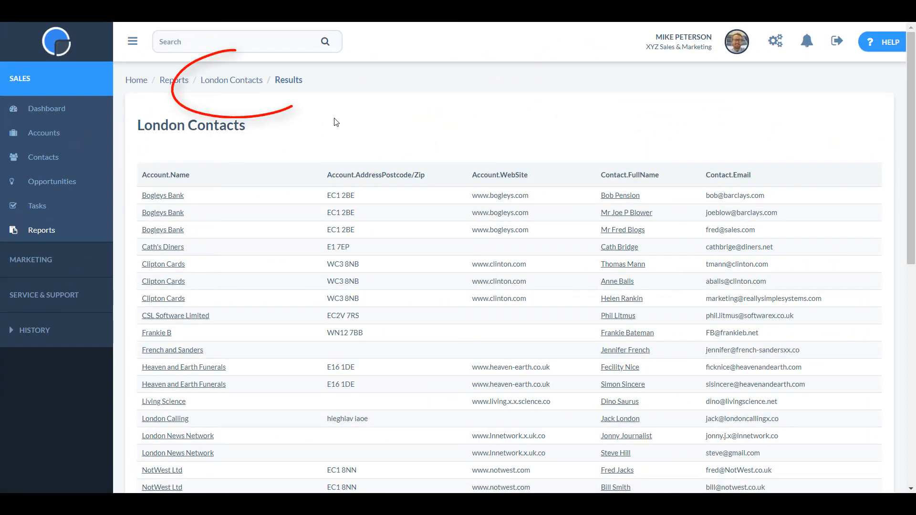
mouse_move(231, 80)
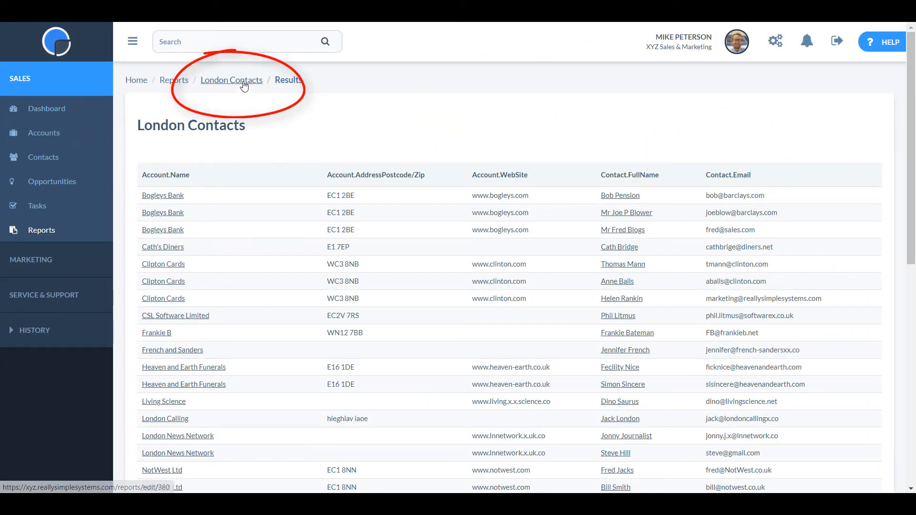
Replace the Account.Name sort with Account.AddressPostcode/Zip ascending
click(231, 80)
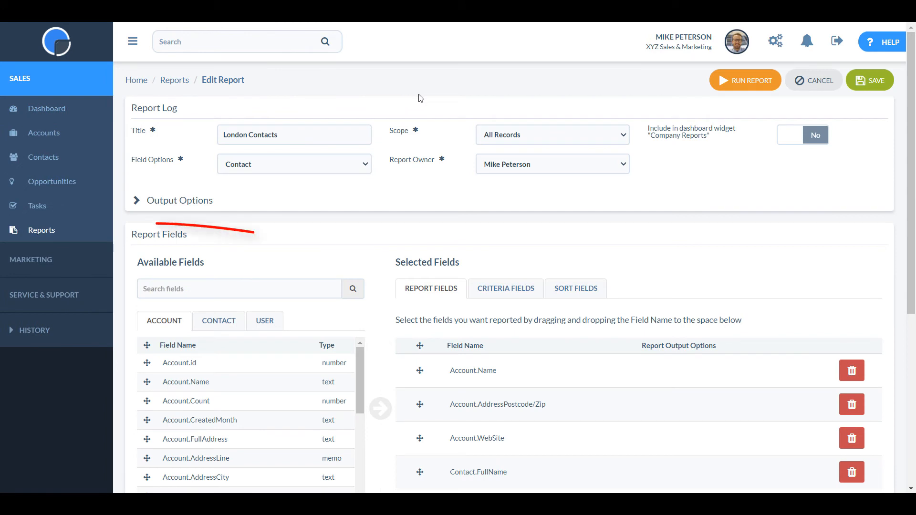
click(575, 288)
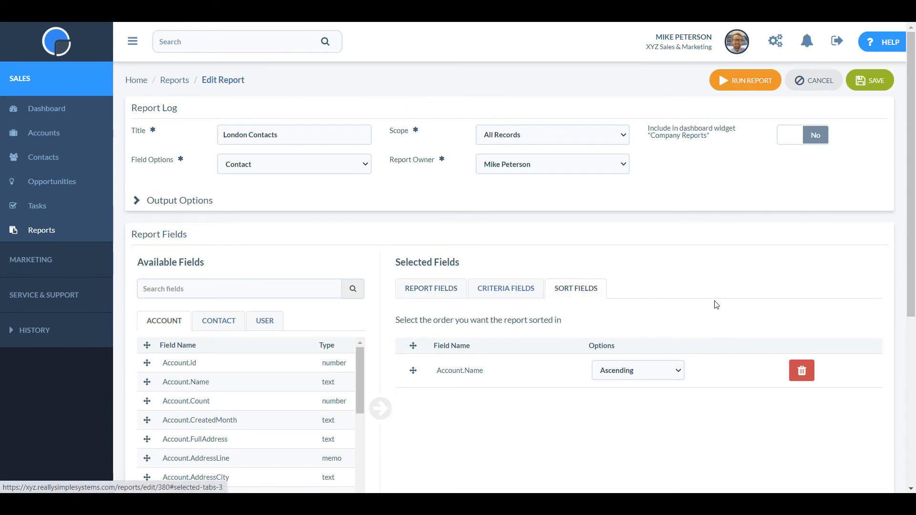
scroll(down, 3)
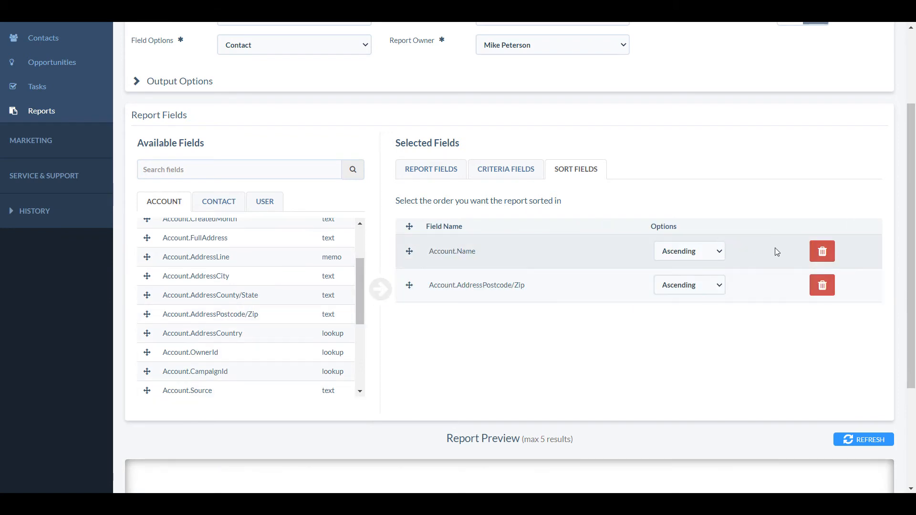
click(822, 251)
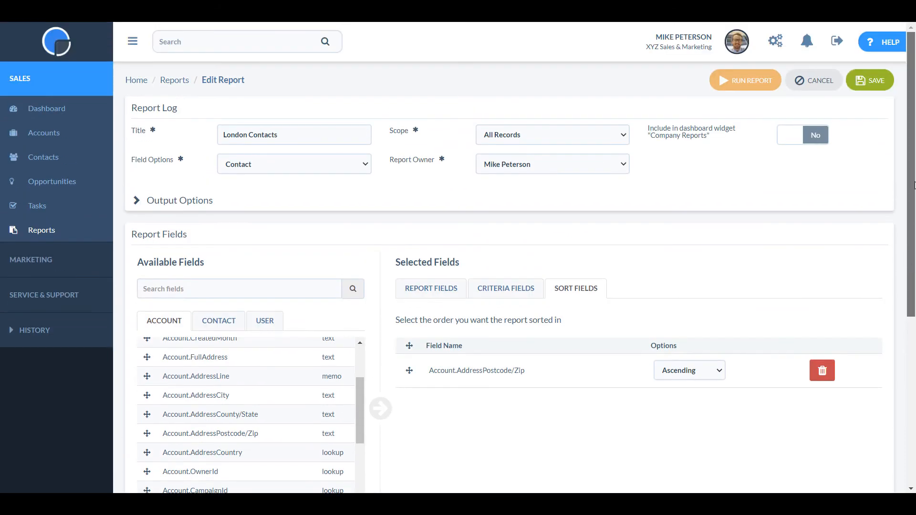
Save the updated report and run it again
click(870, 80)
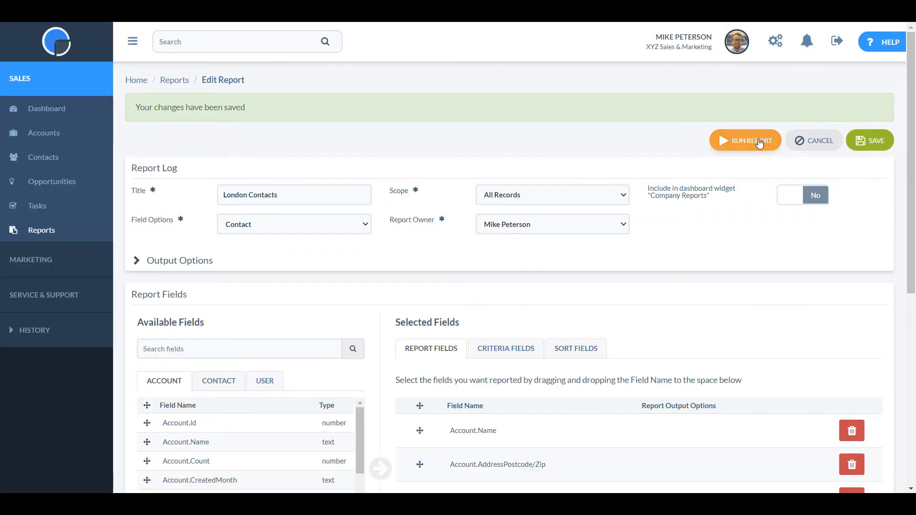
click(745, 140)
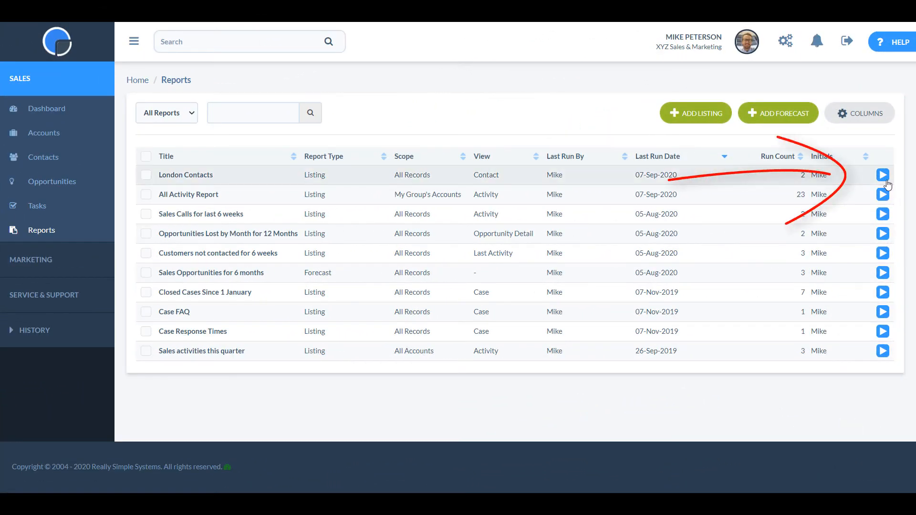
Run London Contacts from the My Reports widget and return to the Reports list
click(46, 109)
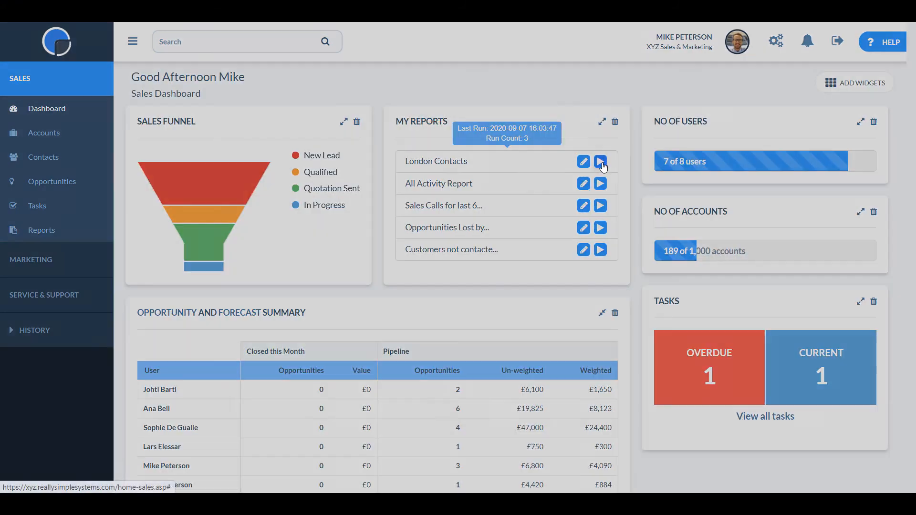
click(41, 230)
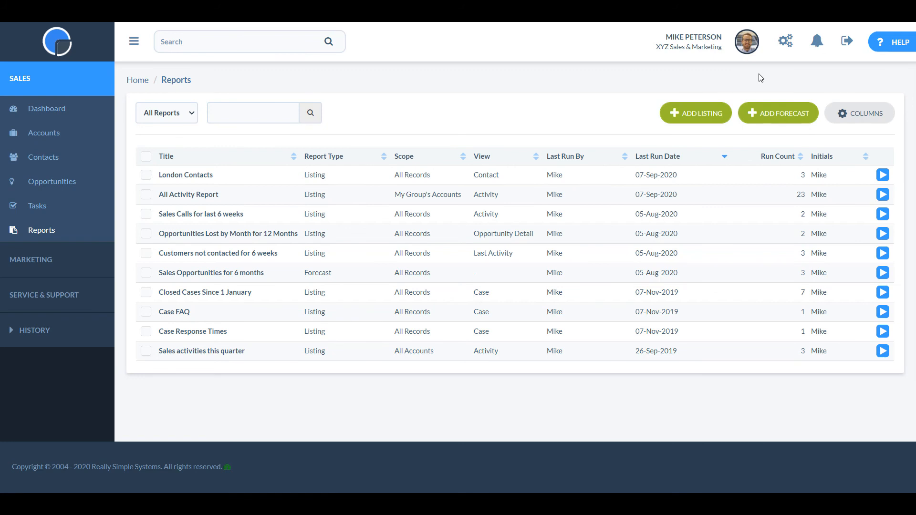
mouse_move(651, 90)
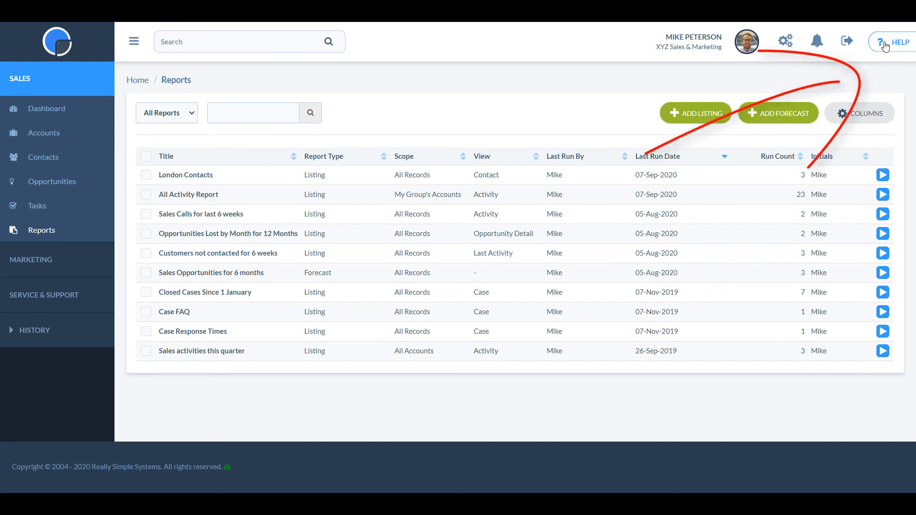
View the Reports help panel and follow Find Out More to the support hub
click(898, 42)
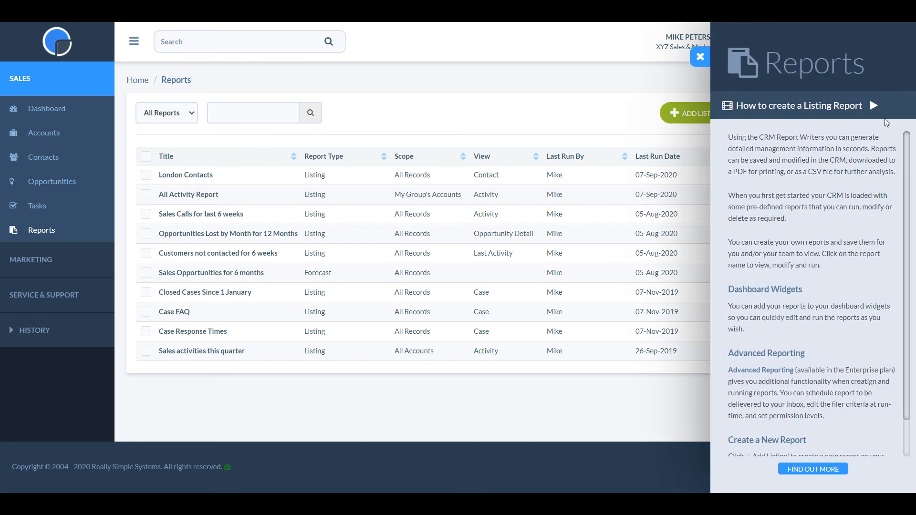
mouse_move(813, 468)
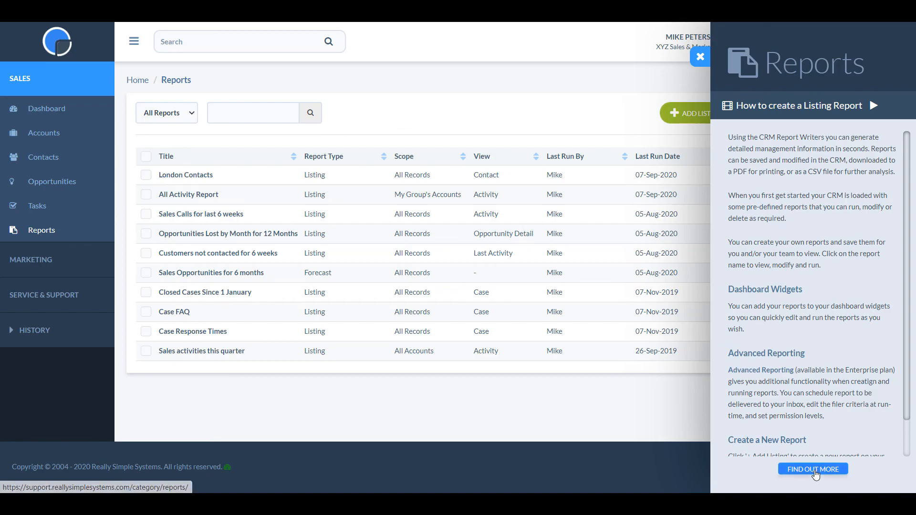
click(812, 469)
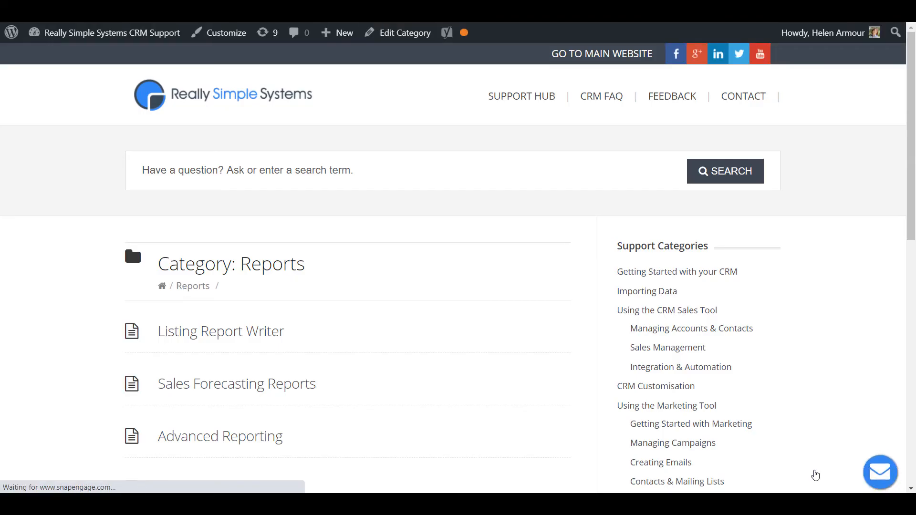